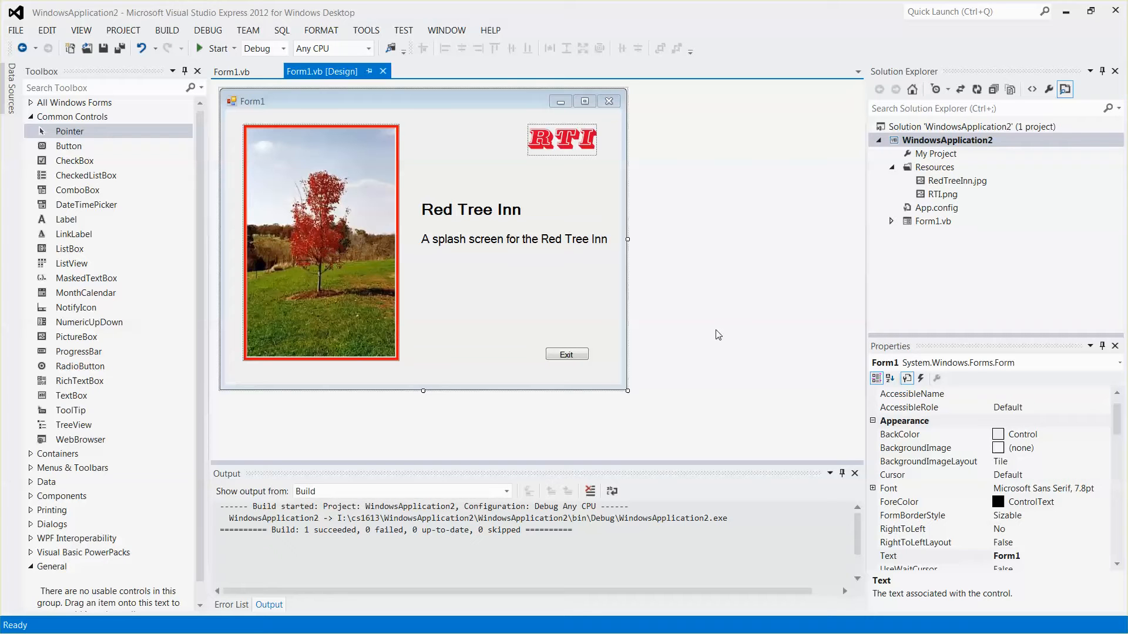
{"action": "mouse_move", "coordinate": [465, 173]}
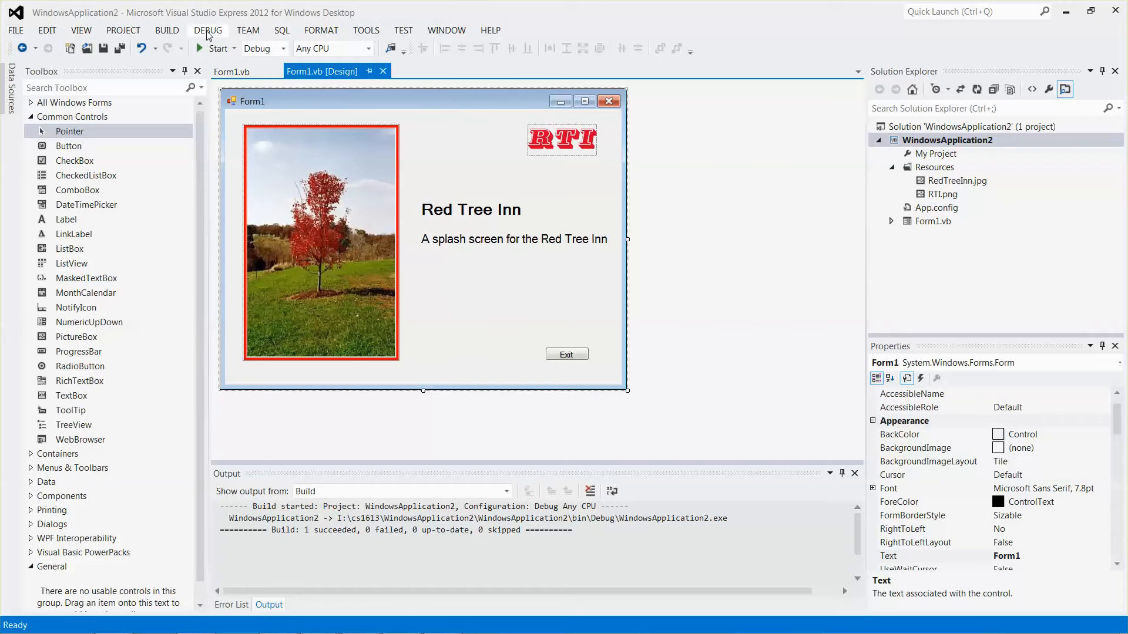
- Test-run the splash form without debugging, close it, then select the Exit button and subtitle label
{"action": "left_click", "coordinate": [207, 30]}
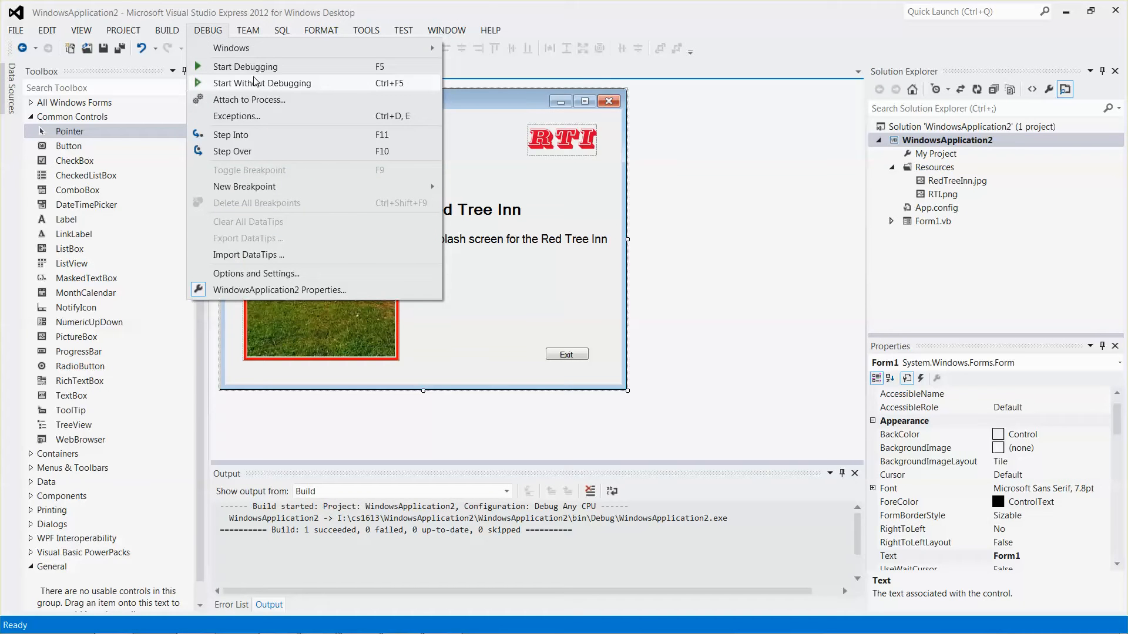
{"action": "left_click", "coordinate": [245, 66]}
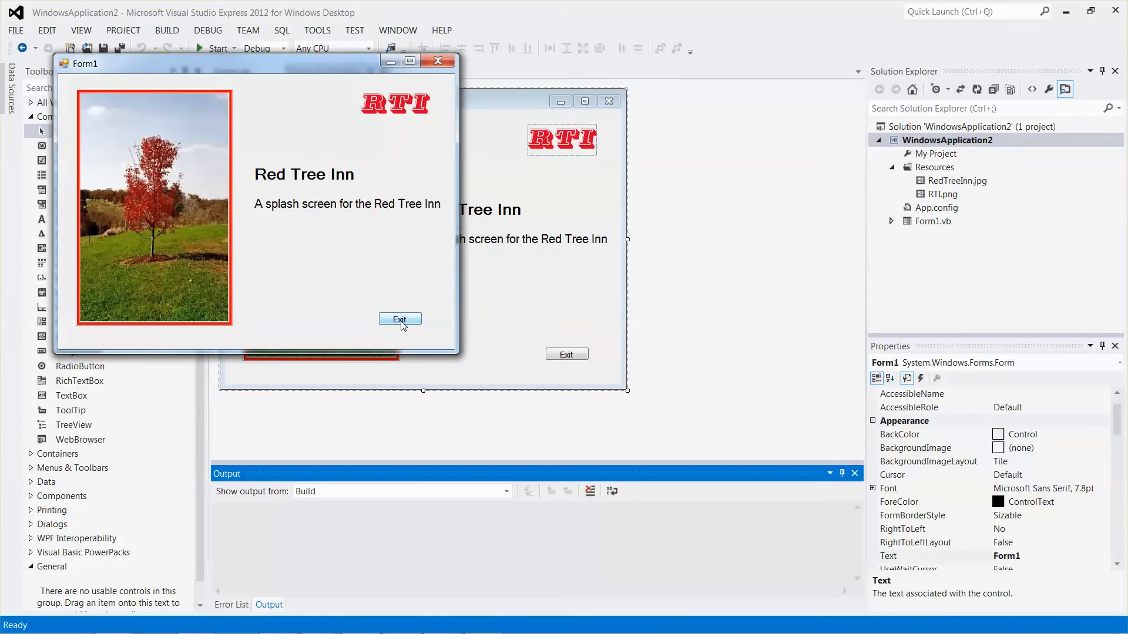
{"action": "left_click", "coordinate": [400, 319]}
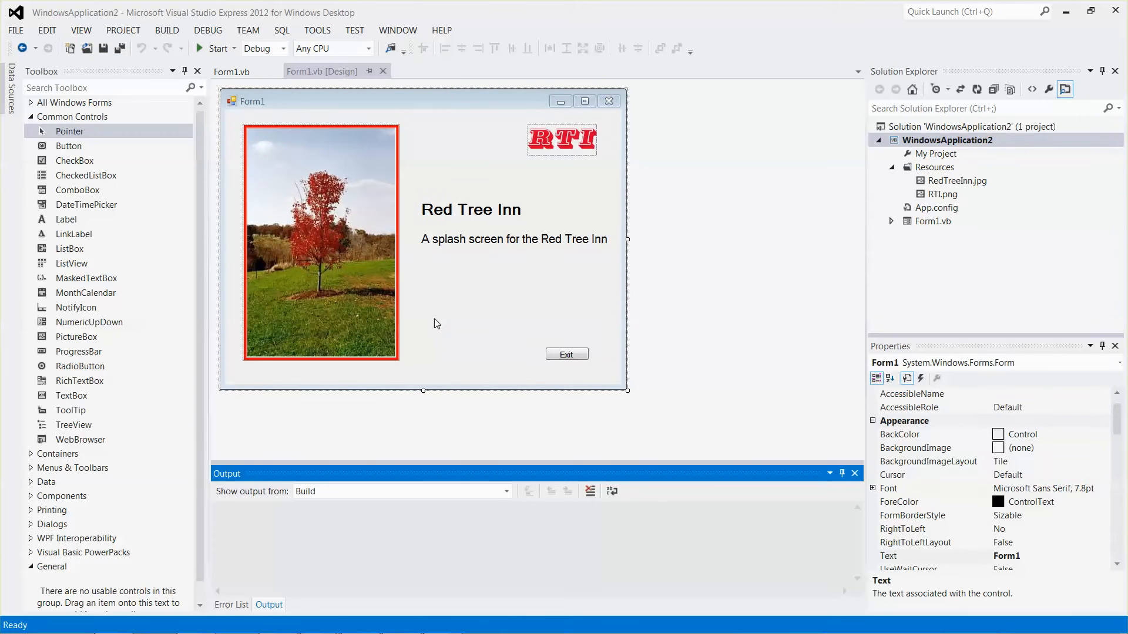
{"action": "mouse_move", "coordinate": [472, 324]}
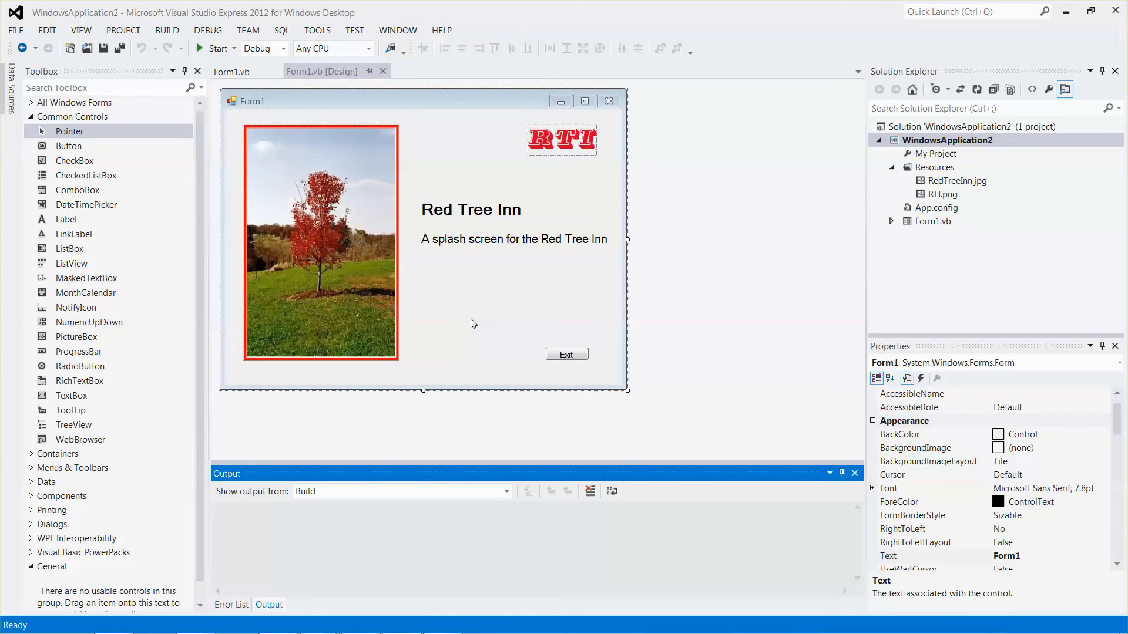
{"action": "mouse_move", "coordinate": [463, 329]}
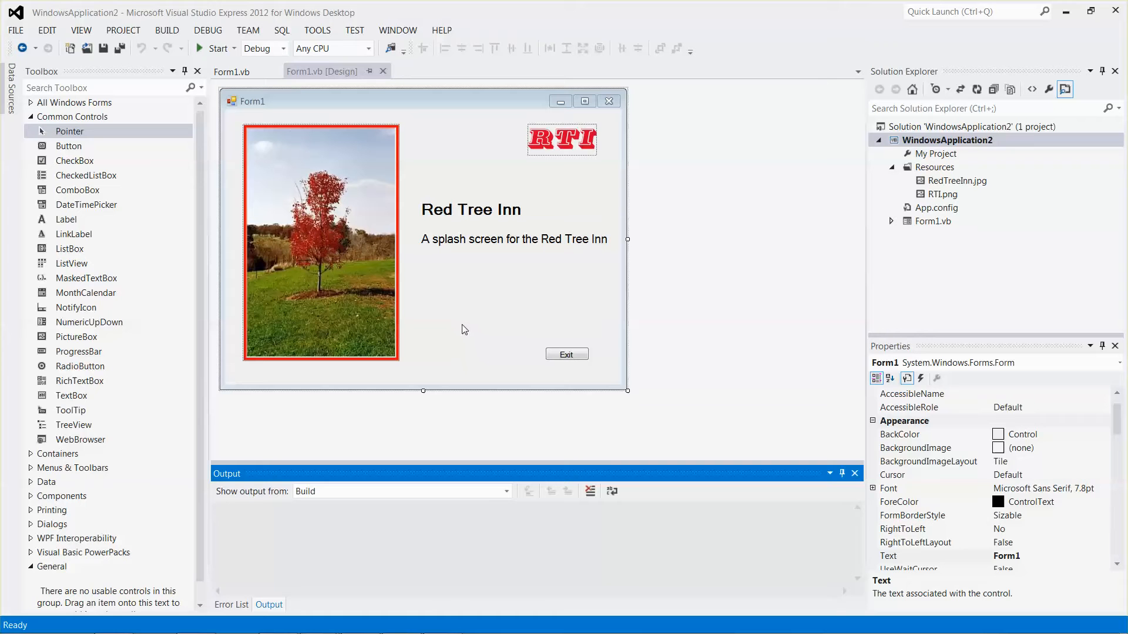
{"action": "left_click", "coordinate": [566, 354]}
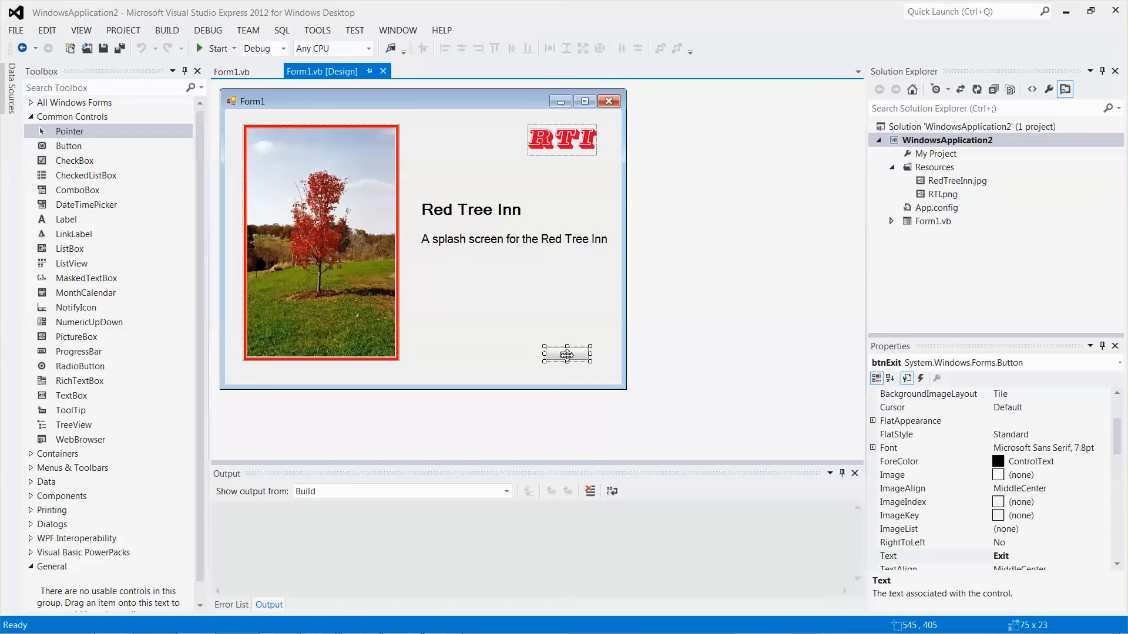
{"action": "left_click", "coordinate": [513, 239]}
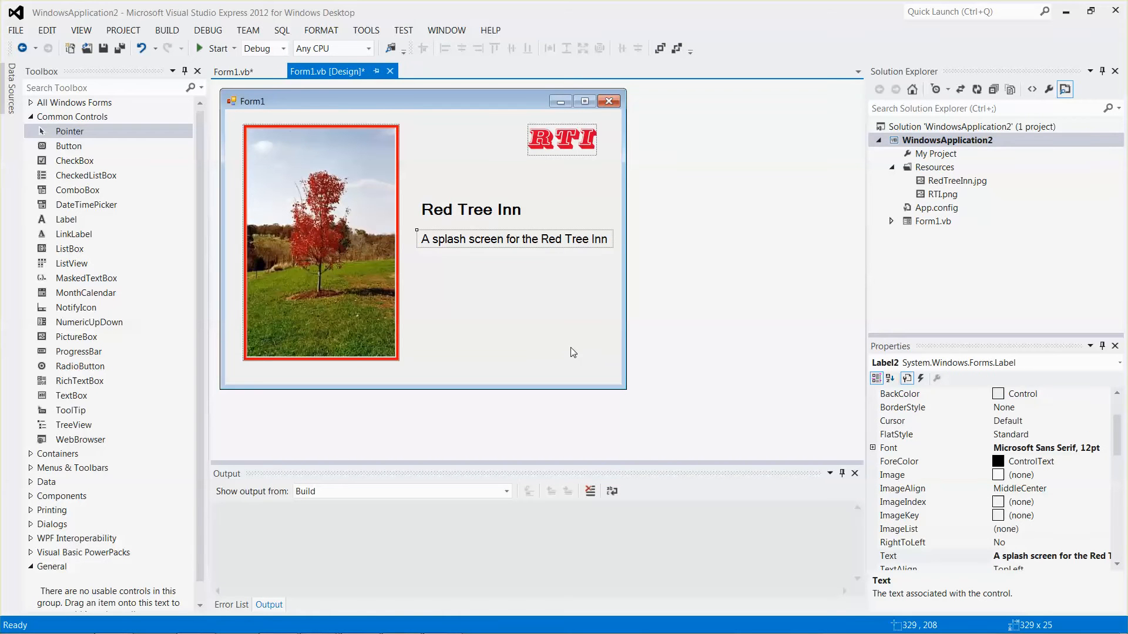
{"action": "mouse_move", "coordinate": [165, 254]}
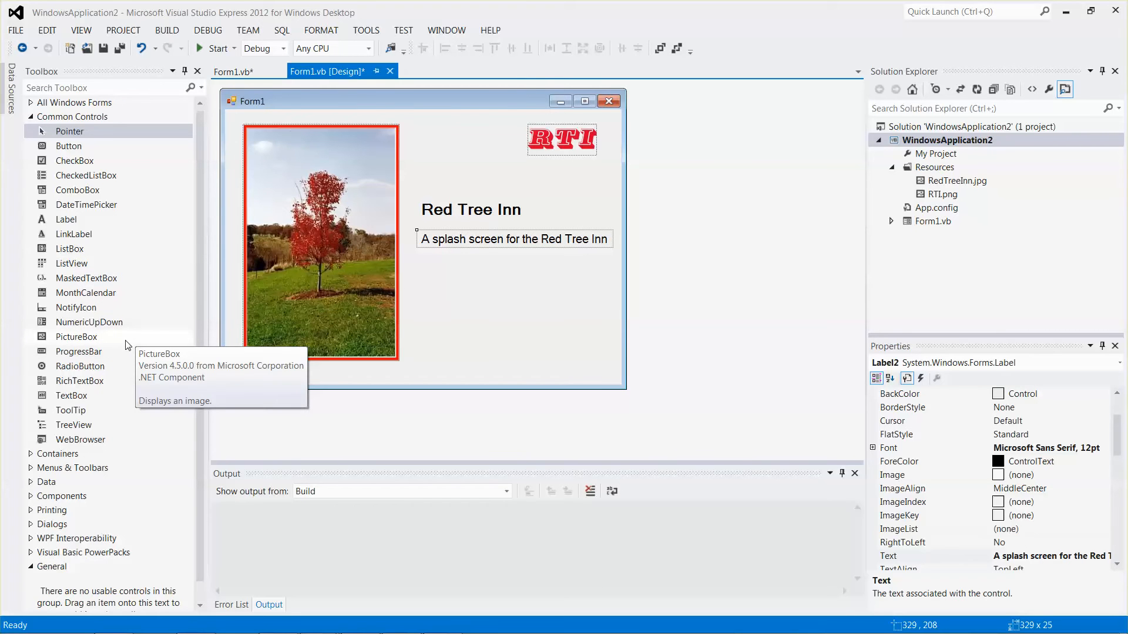
{"action": "mouse_move", "coordinate": [81, 464]}
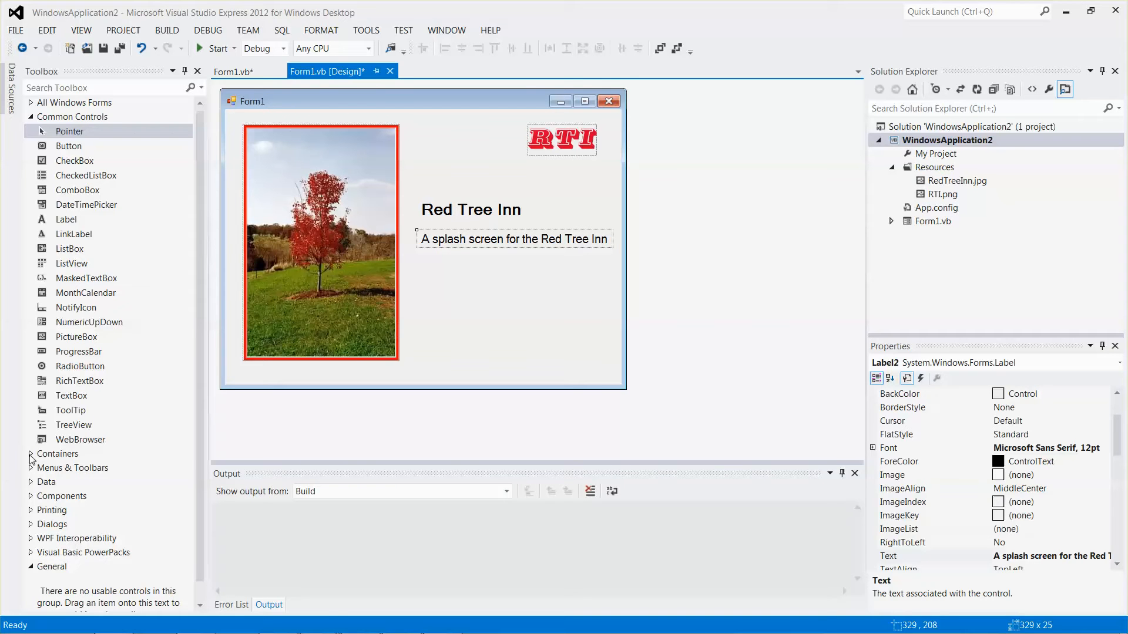
- Expand the Toolbox Components group, collapse Containers, and scroll down to Timer
{"action": "left_click", "coordinate": [58, 454]}
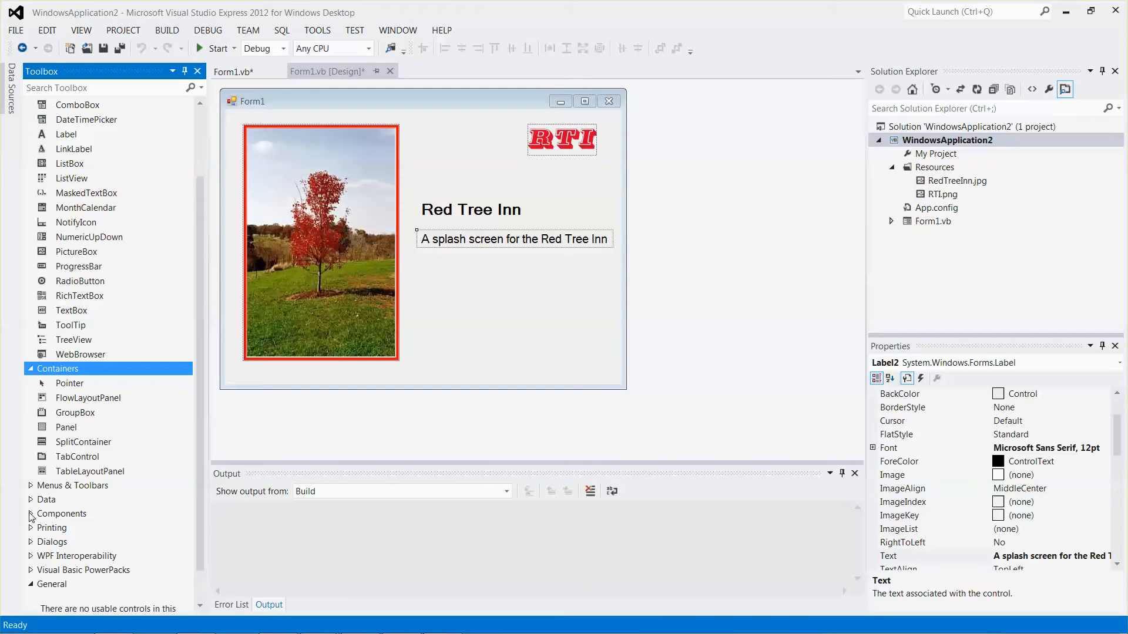
{"action": "left_click", "coordinate": [62, 513]}
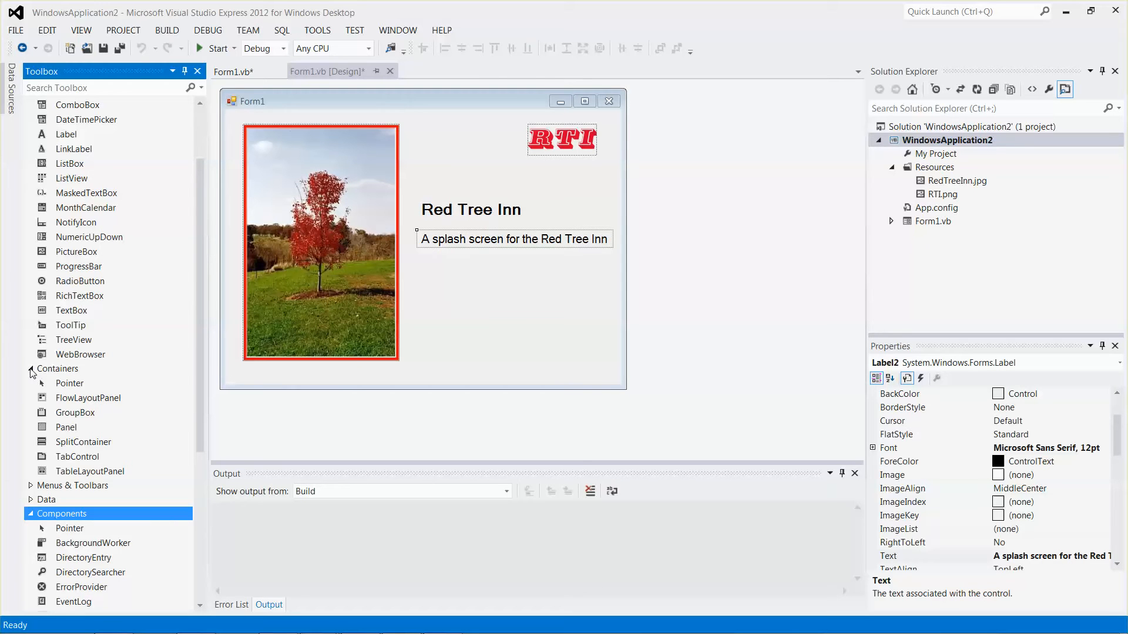
{"action": "left_click", "coordinate": [57, 368]}
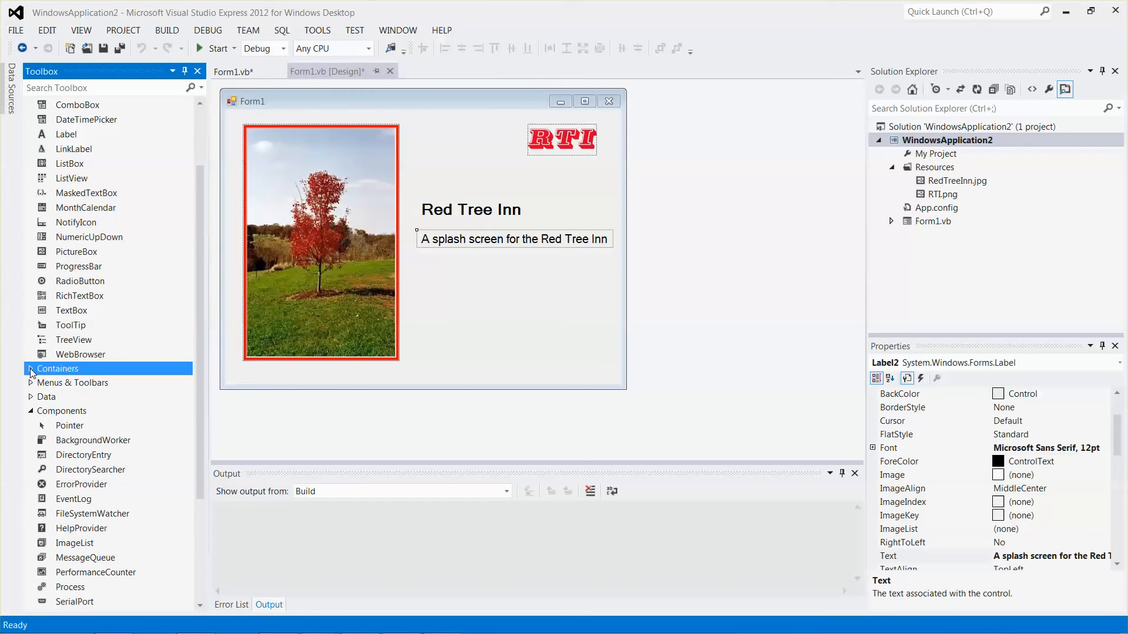
{"action": "scroll", "scroll_direction": "down", "scroll_amount": 3}
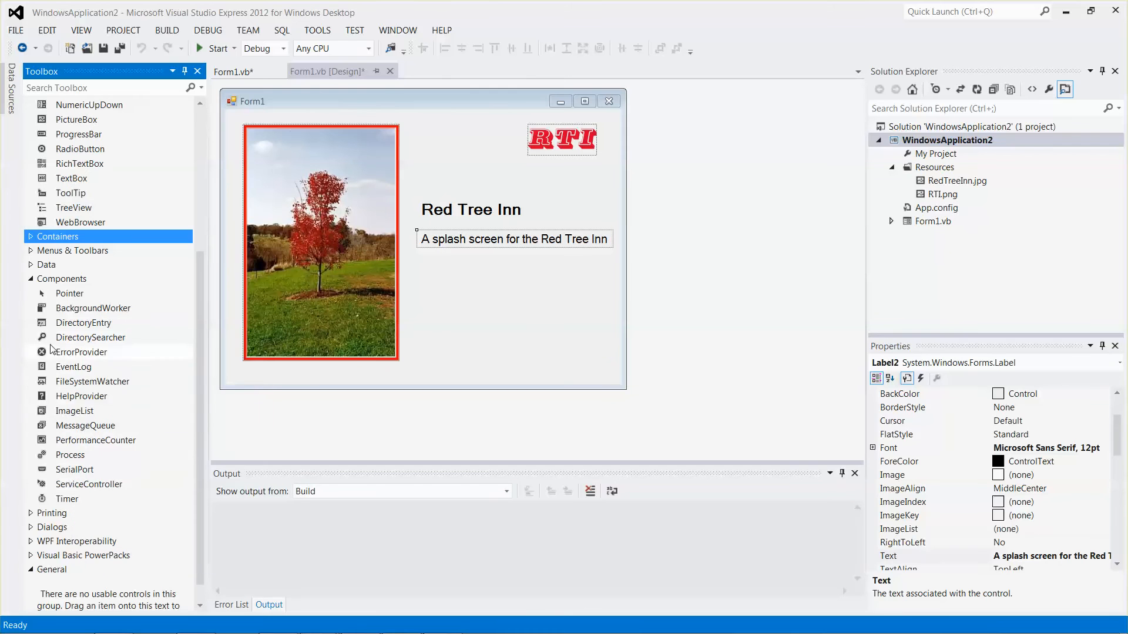
{"action": "mouse_move", "coordinate": [55, 286]}
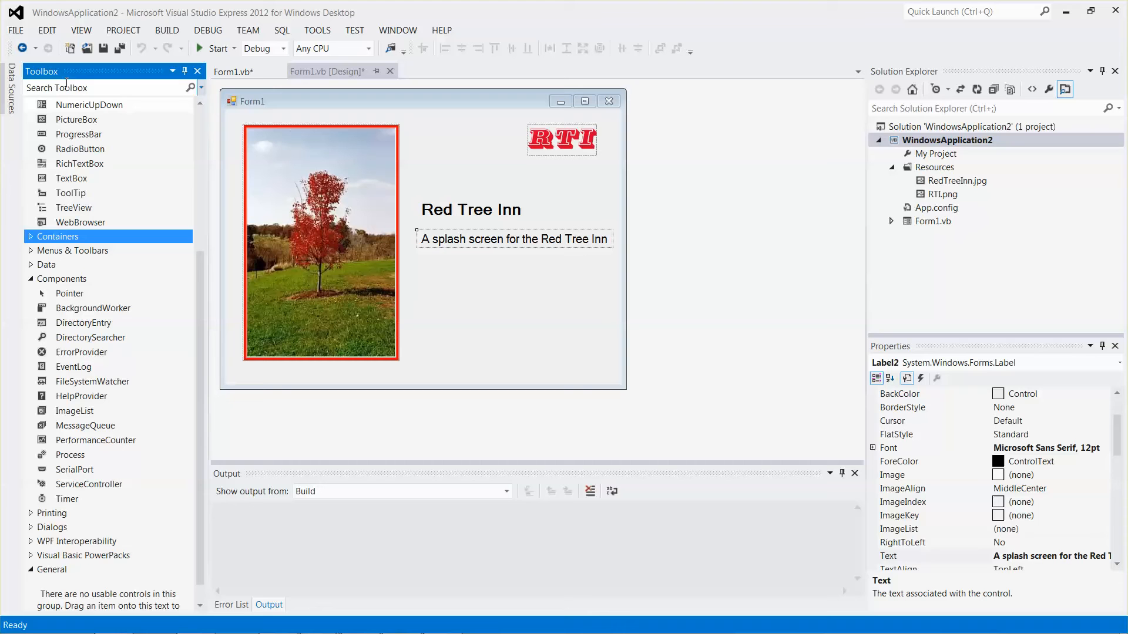
{"action": "mouse_move", "coordinate": [65, 499]}
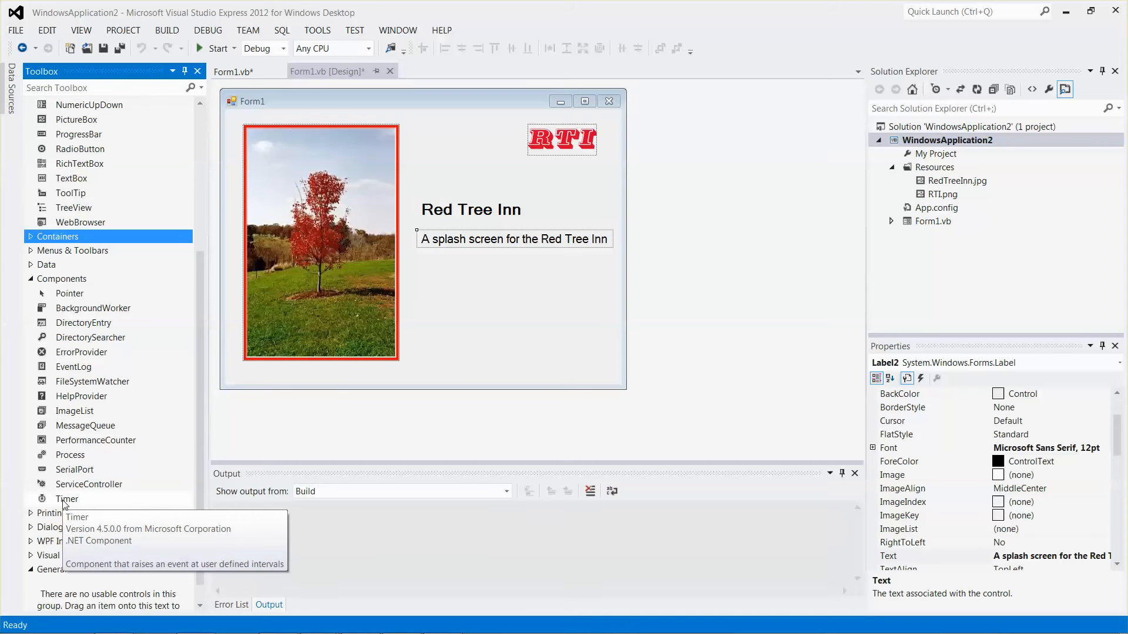
- Drop a Timer from the Toolbox Components group onto Form1, creating Timer1
{"action": "left_click", "coordinate": [66, 499]}
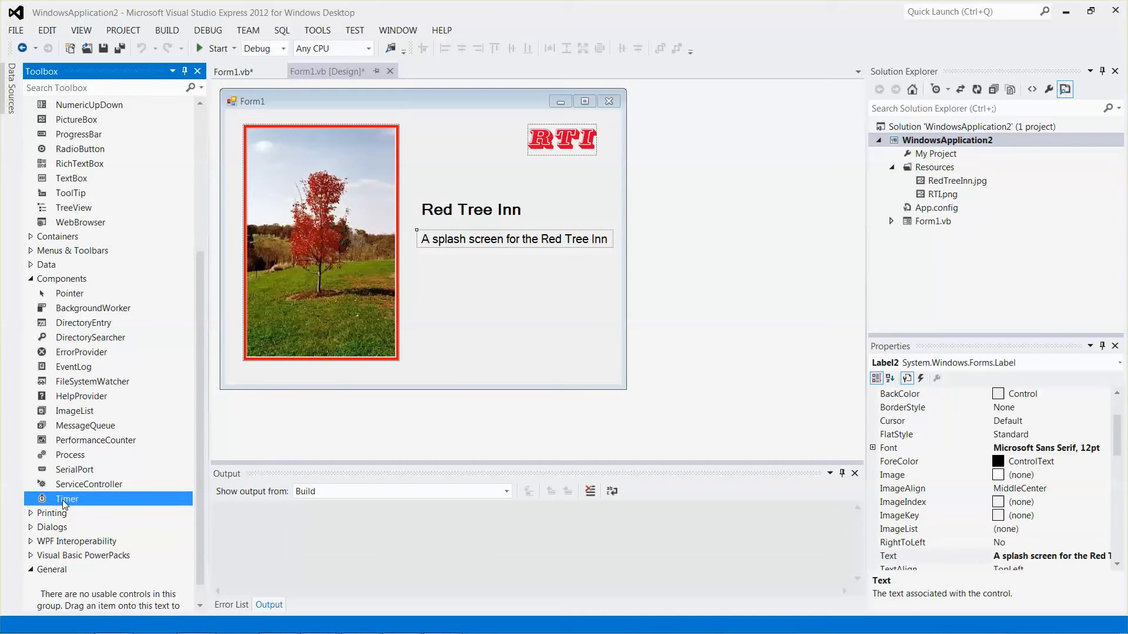
{"action": "mouse_move", "coordinate": [144, 467]}
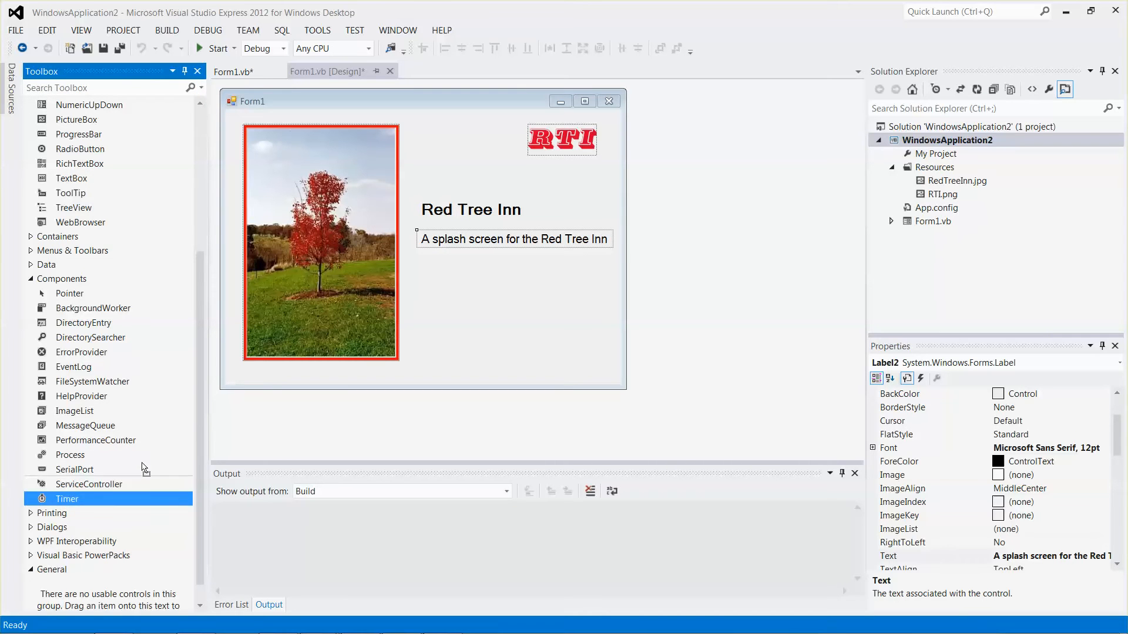
{"action": "left_click", "coordinate": [272, 374]}
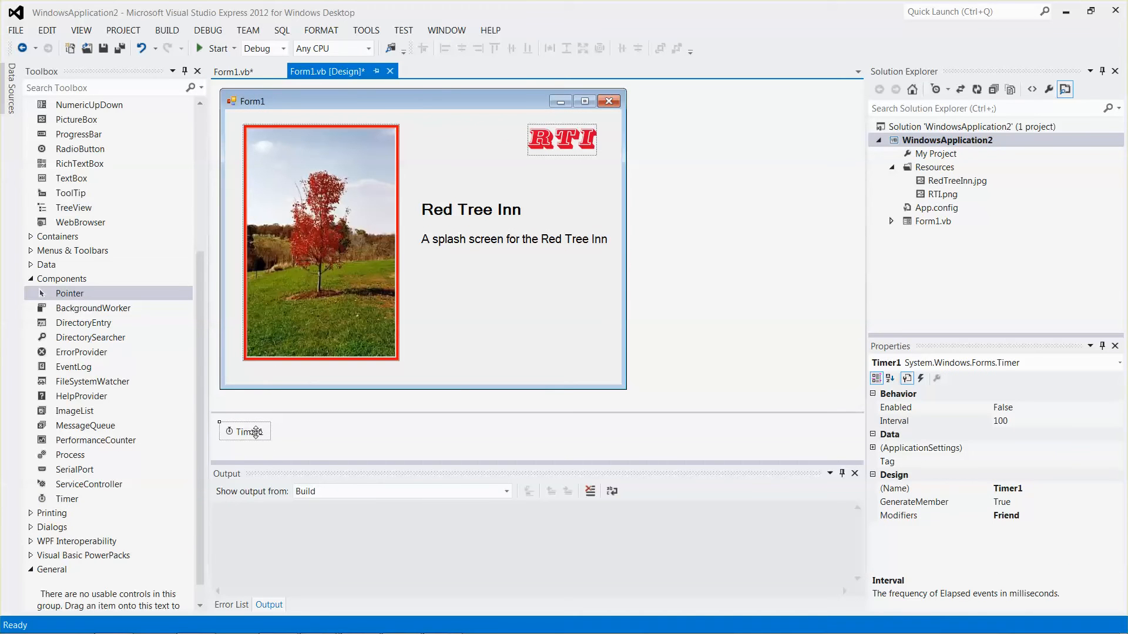
{"action": "mouse_move", "coordinate": [334, 440]}
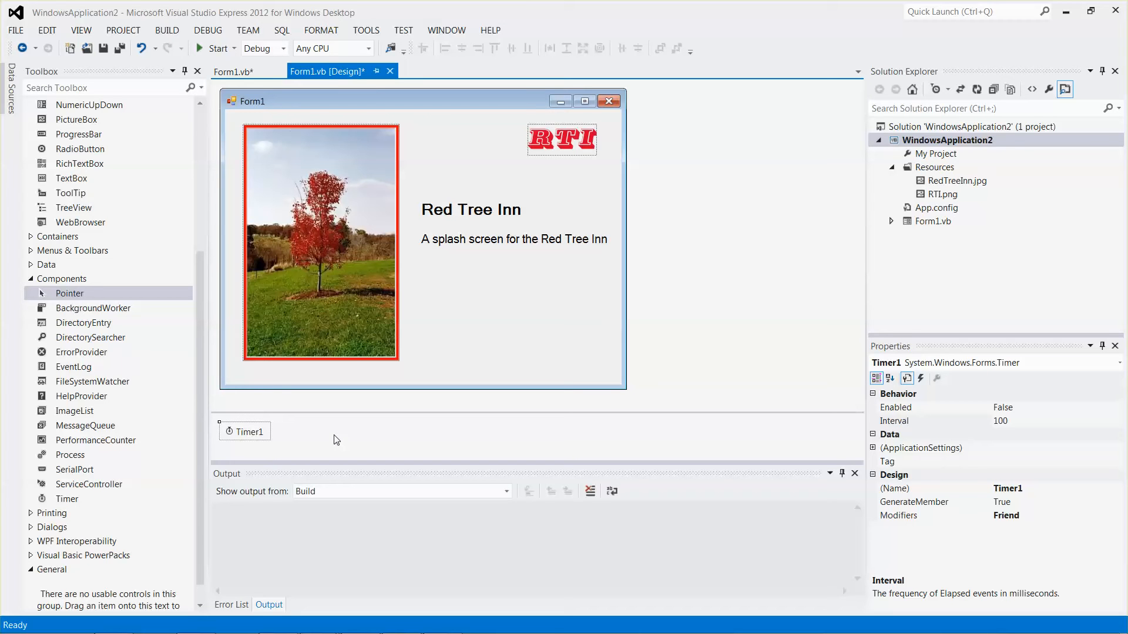
{"action": "mouse_move", "coordinate": [473, 311]}
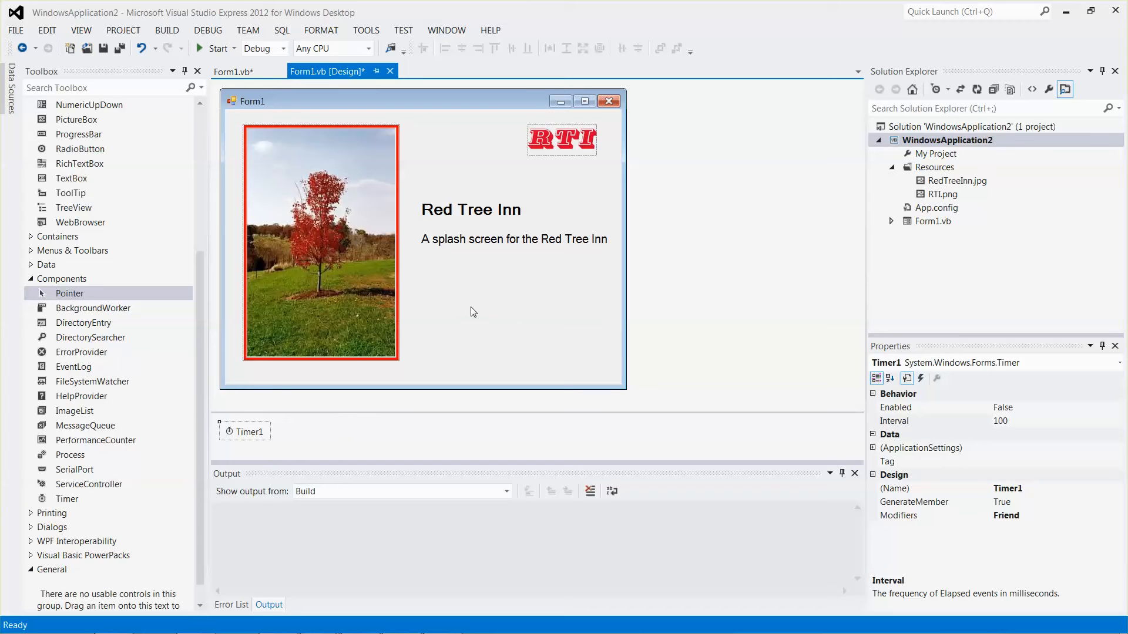
{"action": "mouse_move", "coordinate": [507, 303]}
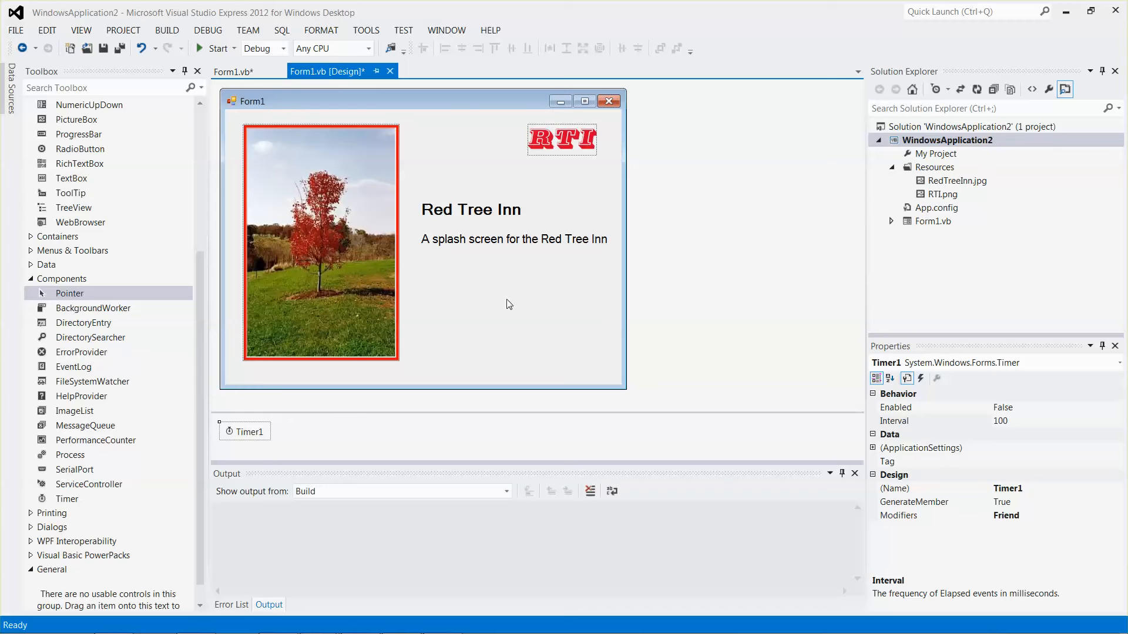
{"action": "mouse_move", "coordinate": [499, 315]}
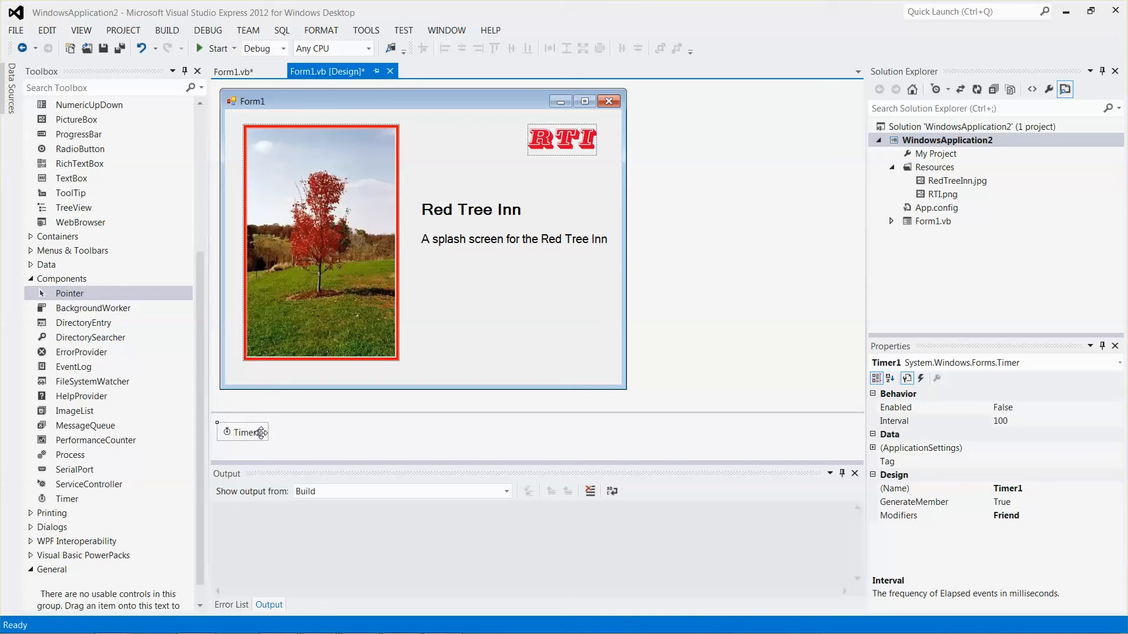
{"action": "mouse_move", "coordinate": [996, 480]}
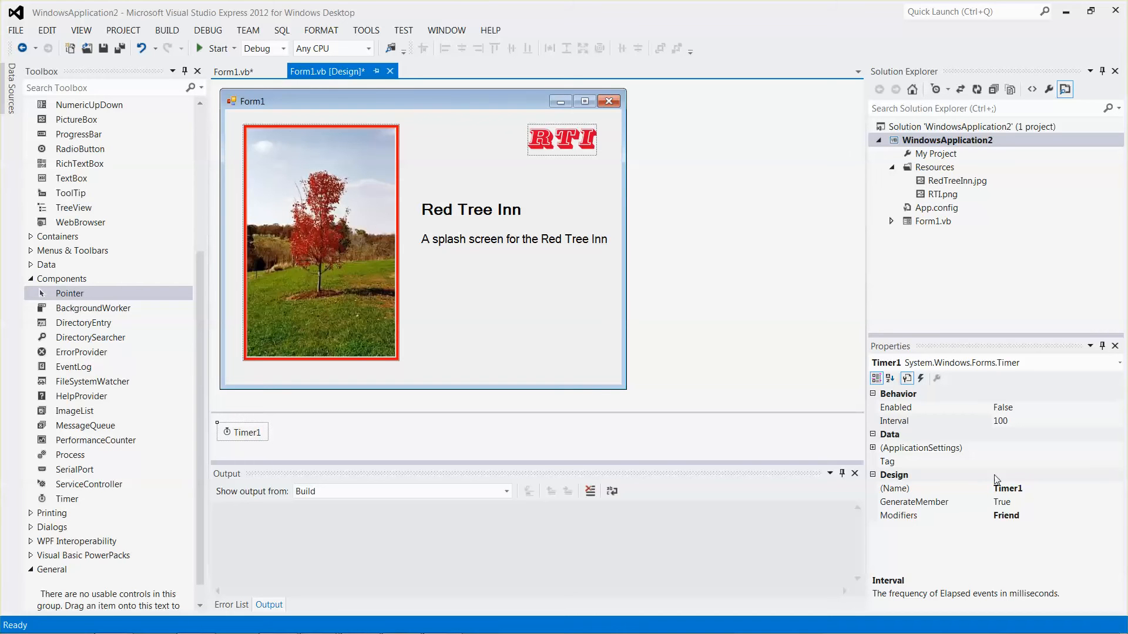
{"action": "mouse_move", "coordinate": [930, 429]}
{"action": "type", "text": "1"}
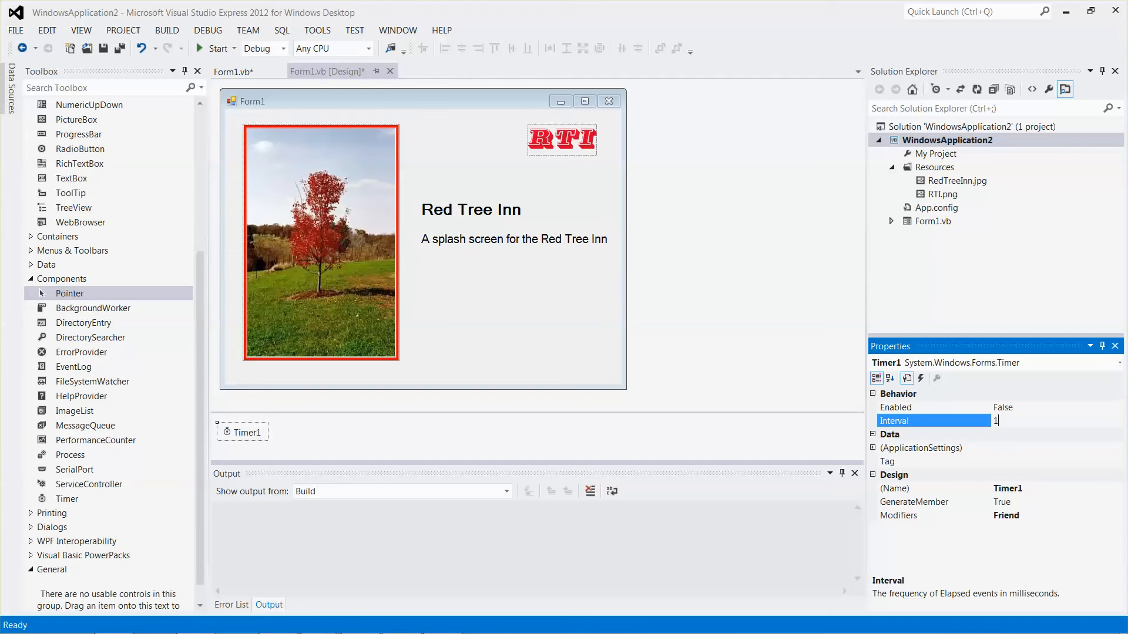
- Set the timer's Interval to 6000, enable it, and rename it tmrExit
{"action": "type", "text": "6"}
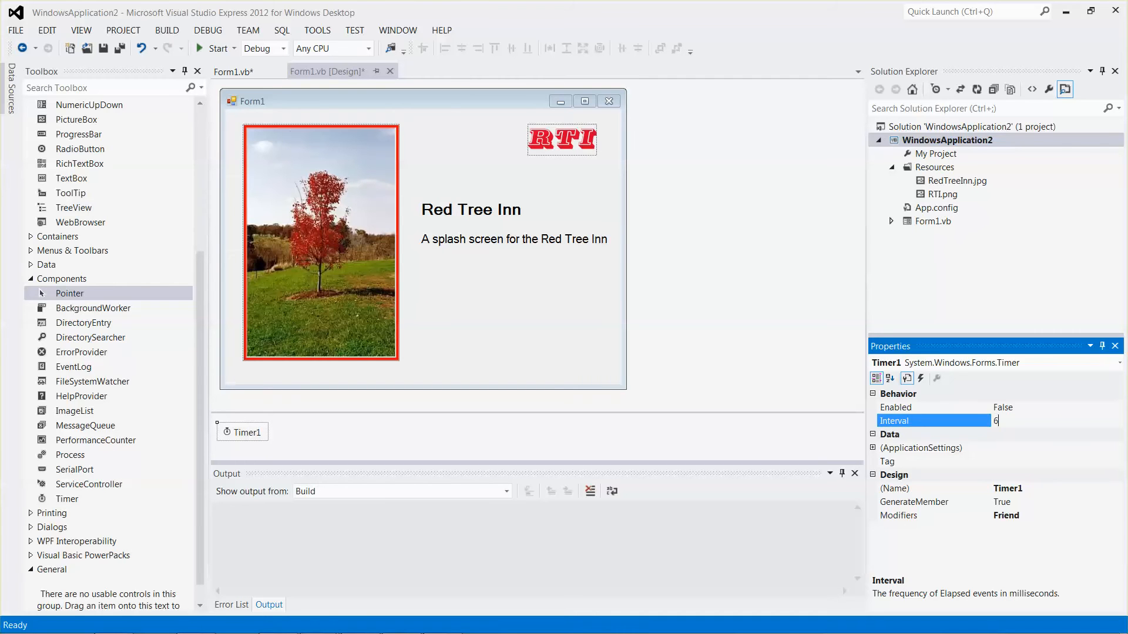
{"action": "type", "text": "000"}
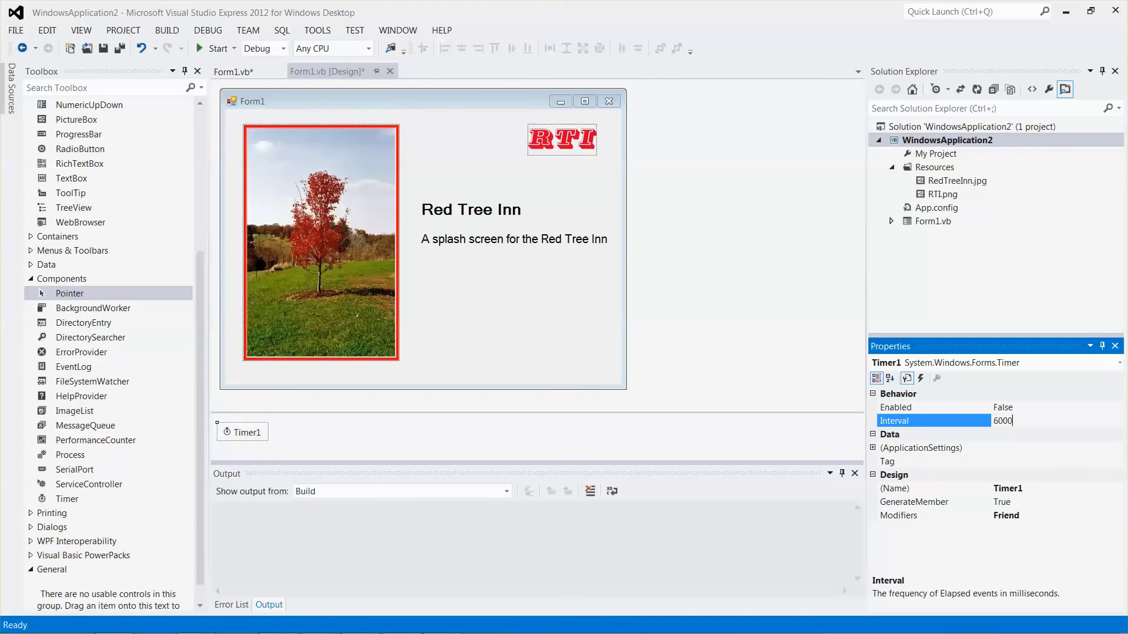
{"action": "mouse_move", "coordinate": [1077, 405]}
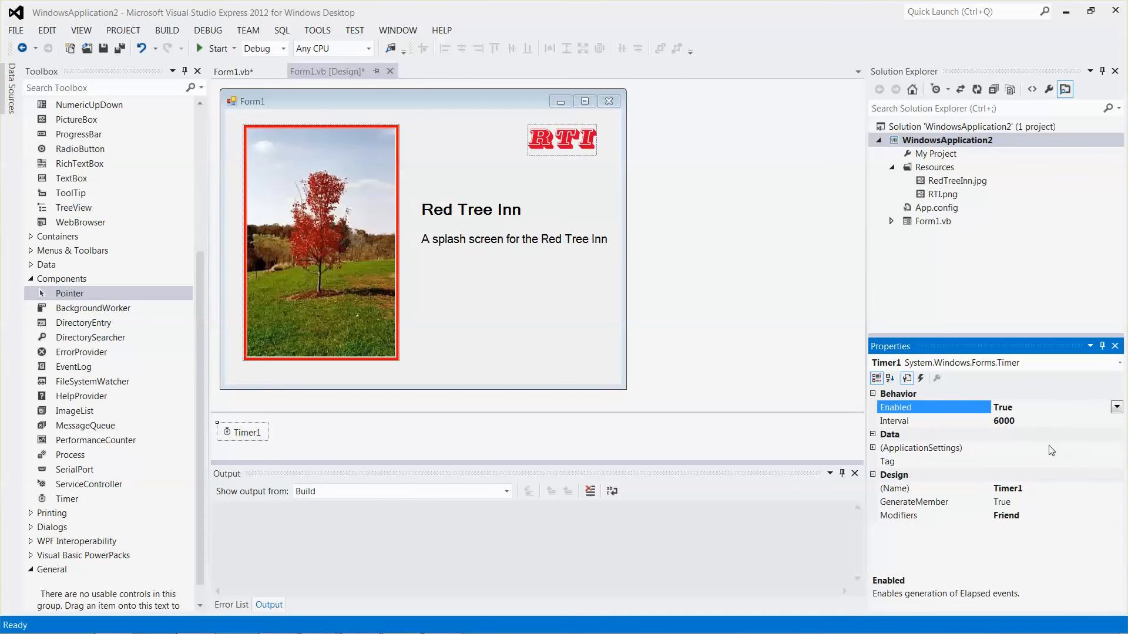
{"action": "mouse_move", "coordinate": [1045, 501]}
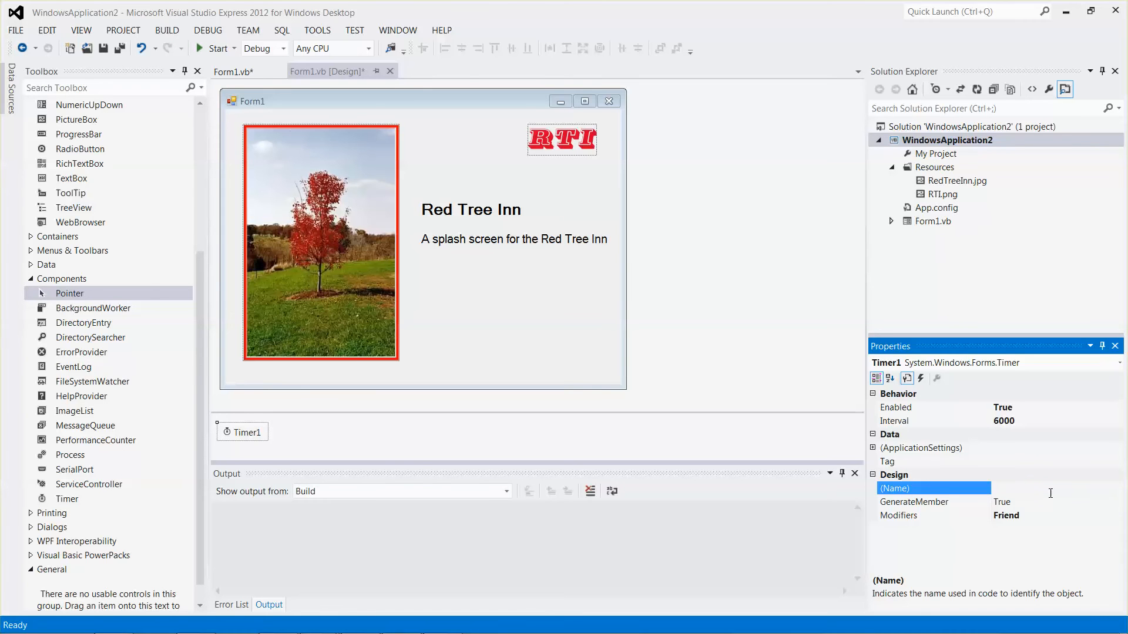
{"action": "type", "text": "tmrExit"}
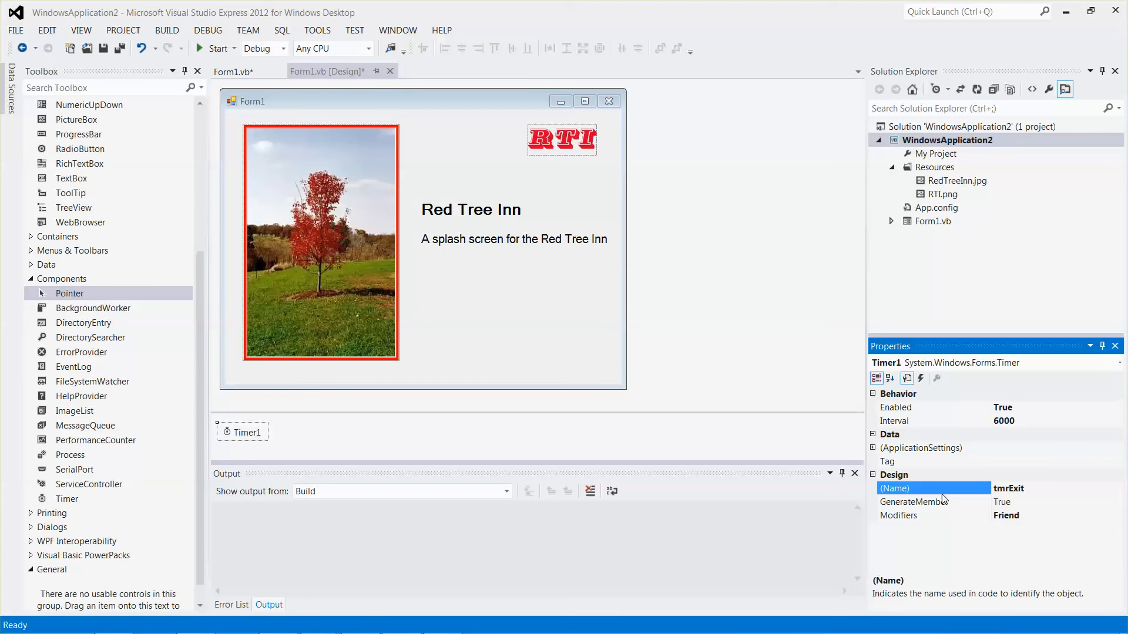
{"action": "left_click", "coordinate": [679, 387]}
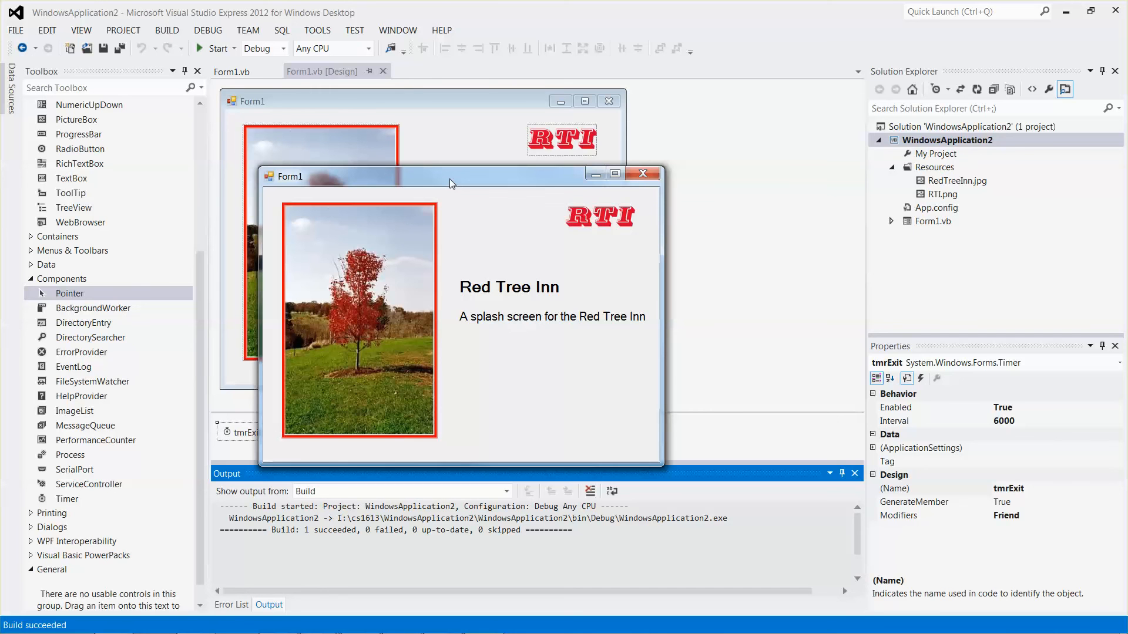
{"action": "mouse_move", "coordinate": [643, 173]}
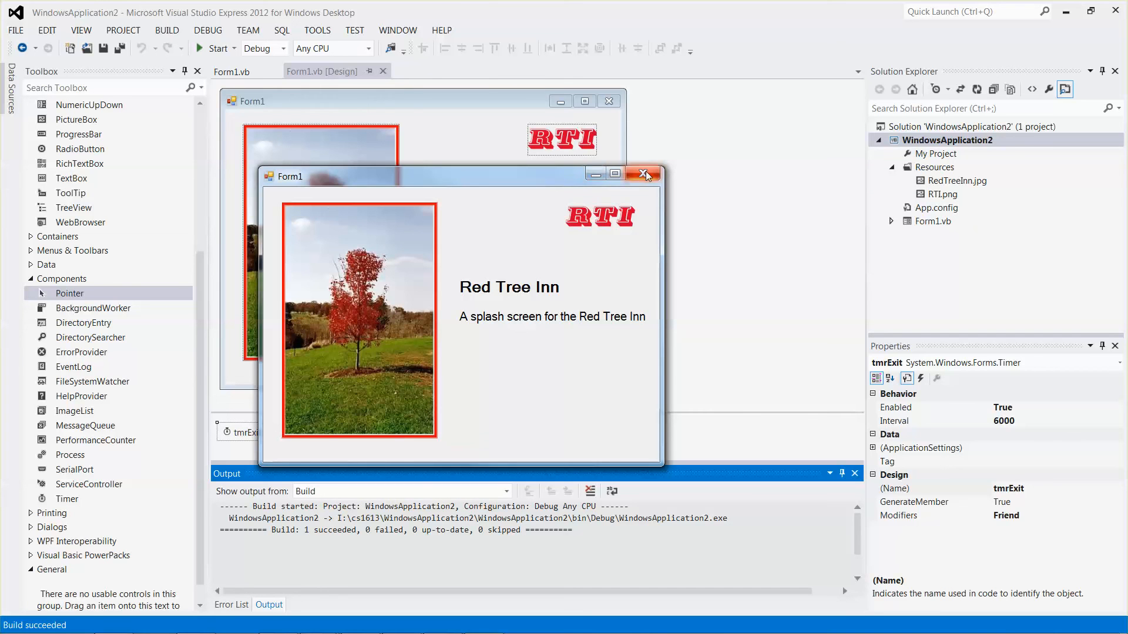
- Close the running Red Tree Inn splash window after the test run
{"action": "left_click", "coordinate": [644, 175]}
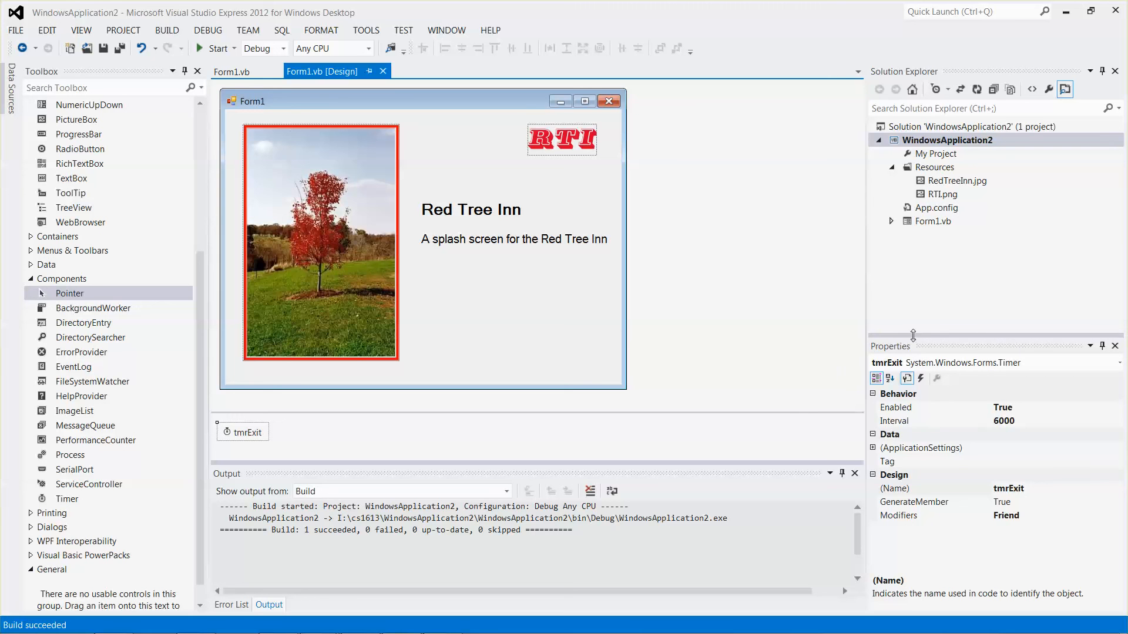
{"action": "mouse_move", "coordinate": [926, 392]}
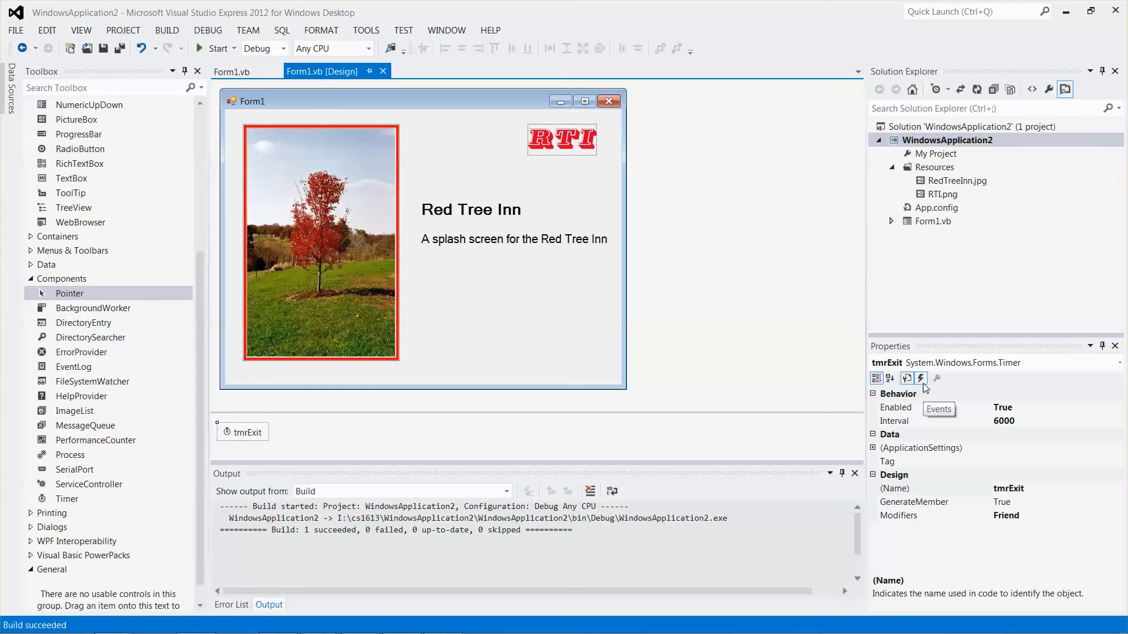
{"action": "mouse_move", "coordinate": [920, 377]}
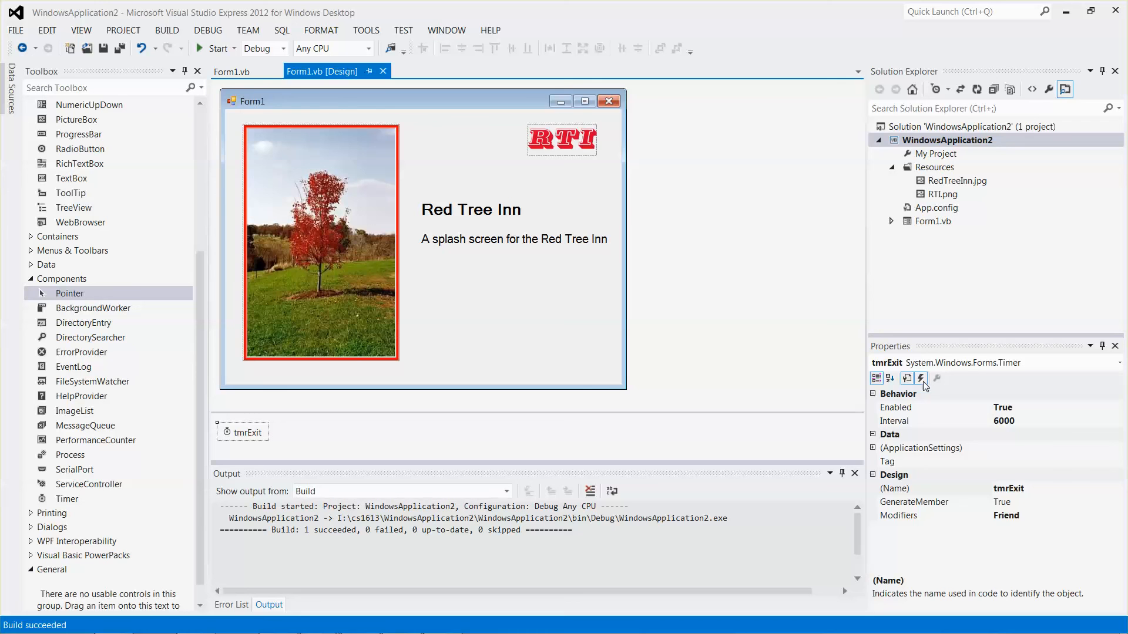
- Switch the Properties window to Events view to show the tmrExit Tick event
{"action": "left_click", "coordinate": [921, 378]}
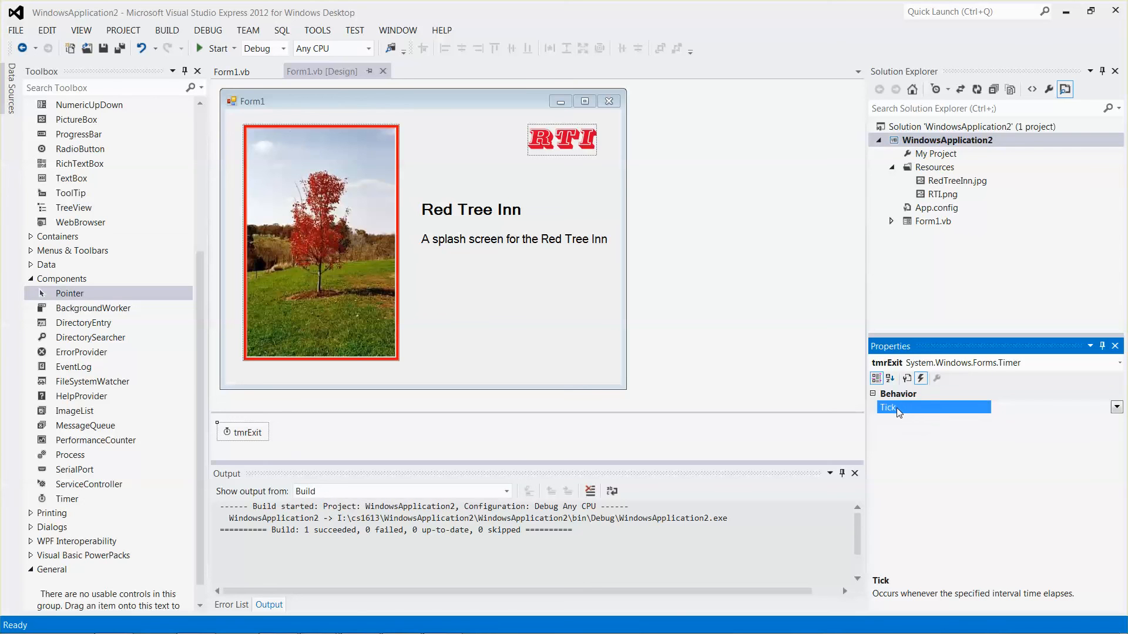
- Generate the tmrExit_Tick handler and enter Me.Close() inside it
{"action": "double_click", "coordinate": [928, 408]}
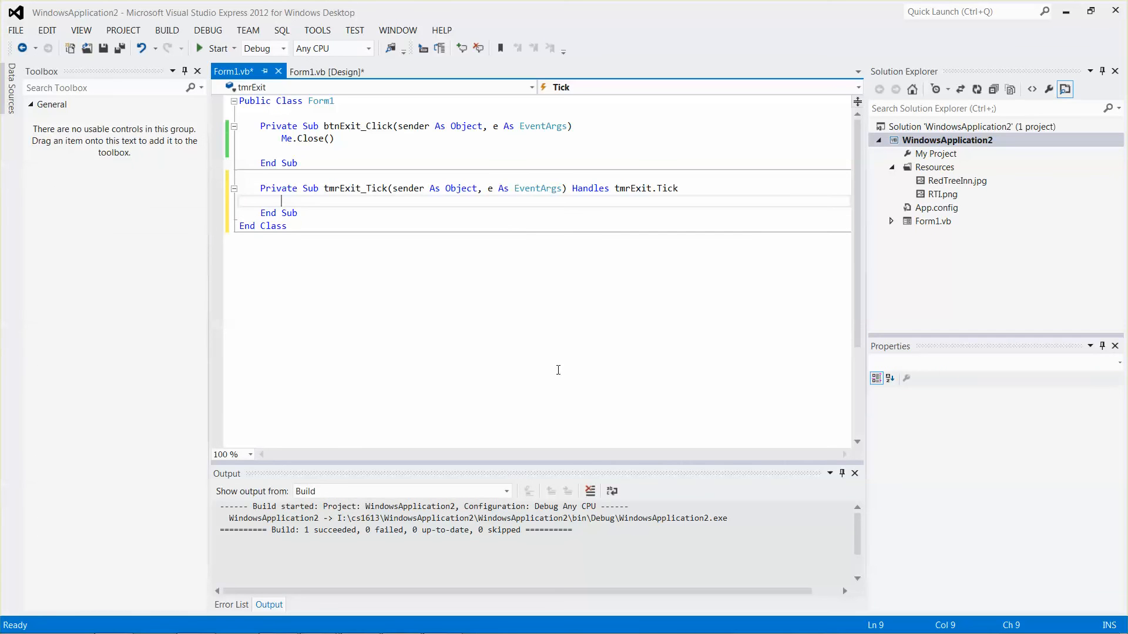
{"action": "mouse_move", "coordinate": [523, 270]}
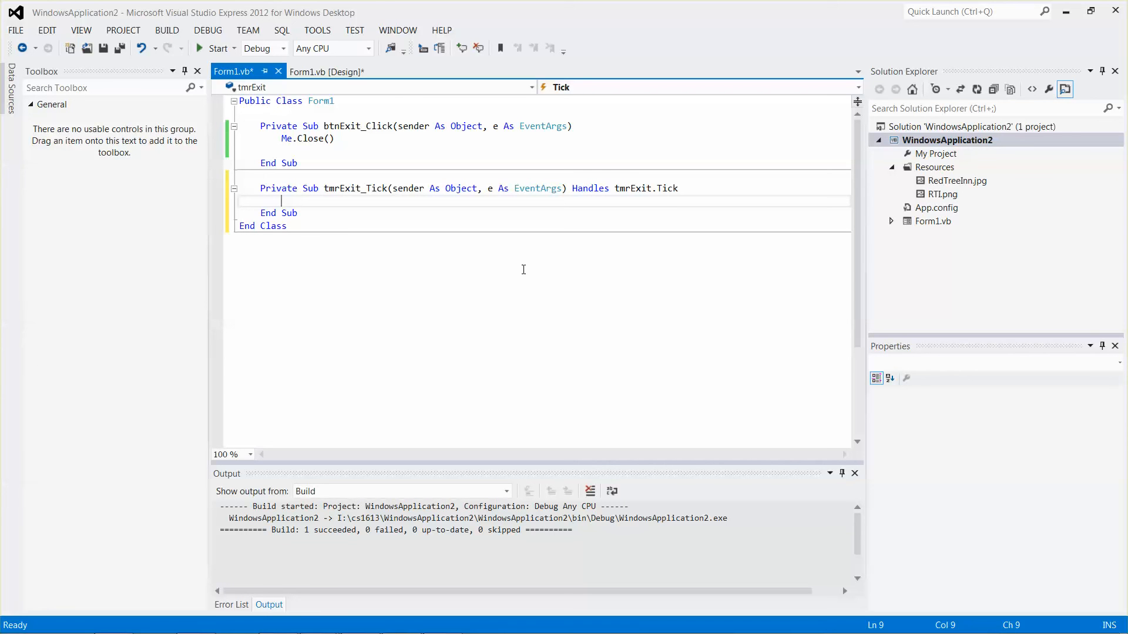
{"action": "type", "text": "M"}
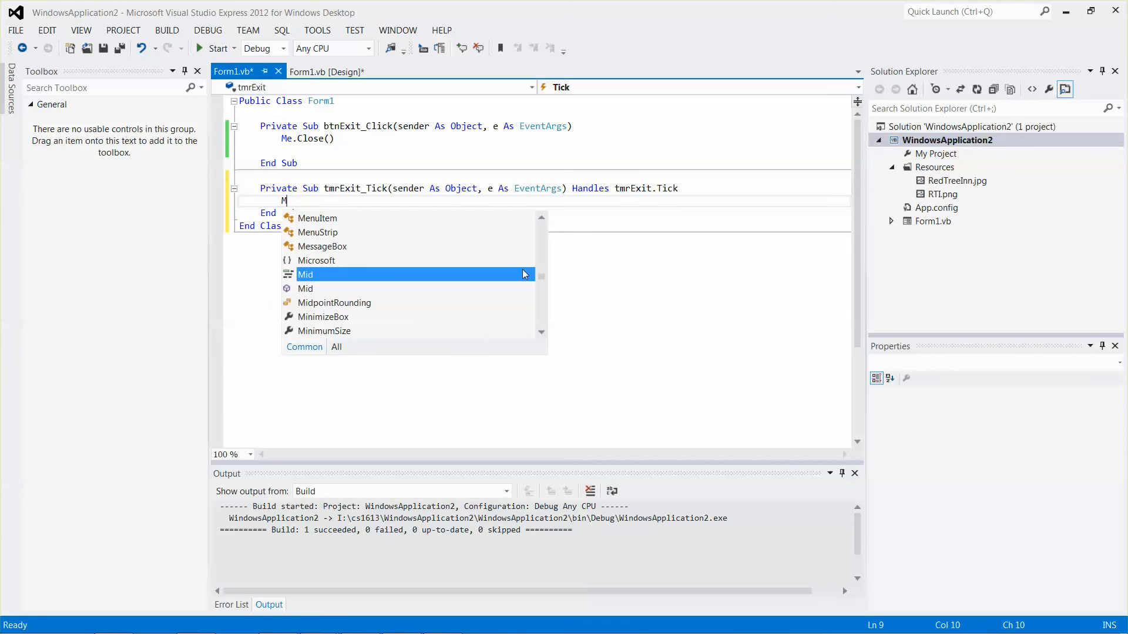
{"action": "type", "text": "e.Close("}
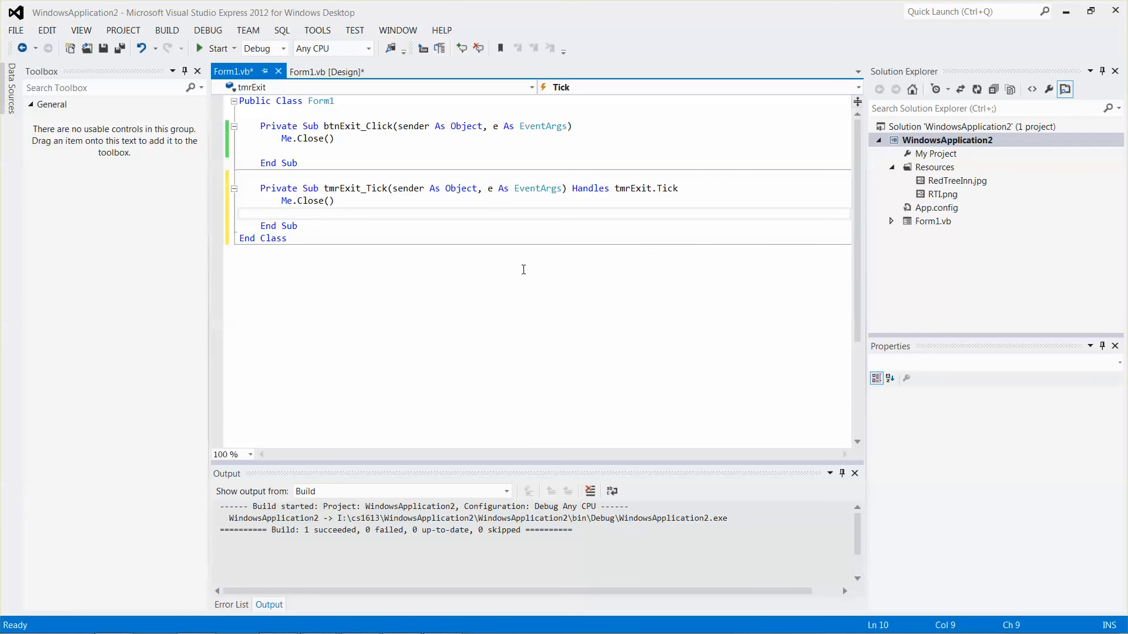
{"action": "mouse_move", "coordinate": [326, 71]}
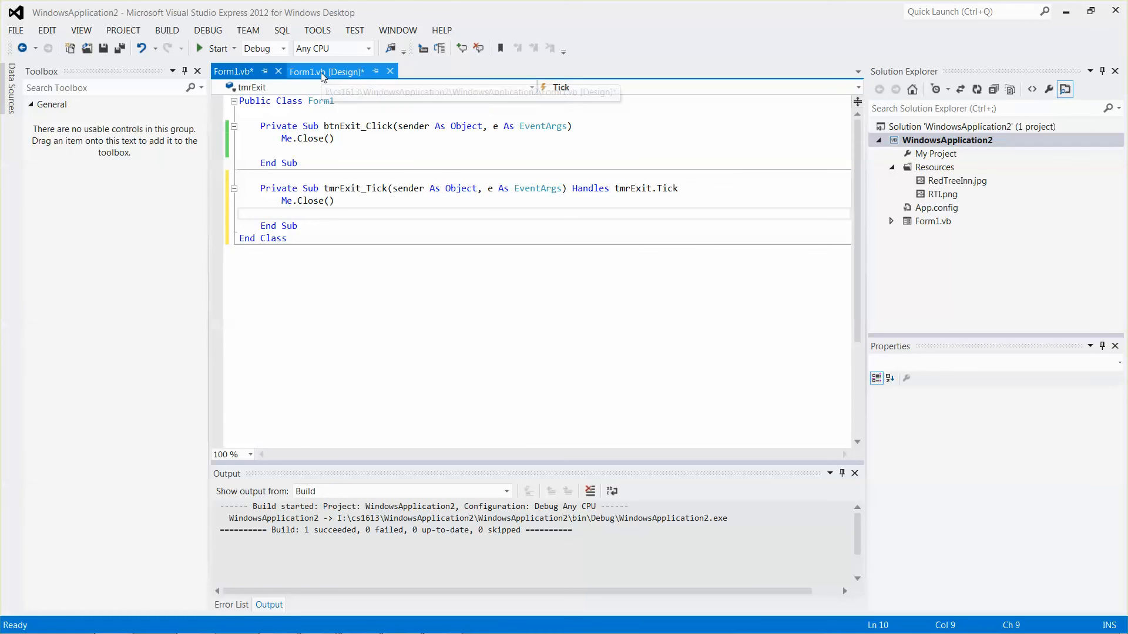
- Return to Form1.vb [Design] and start the app to test auto-closing
{"action": "left_click", "coordinate": [326, 71]}
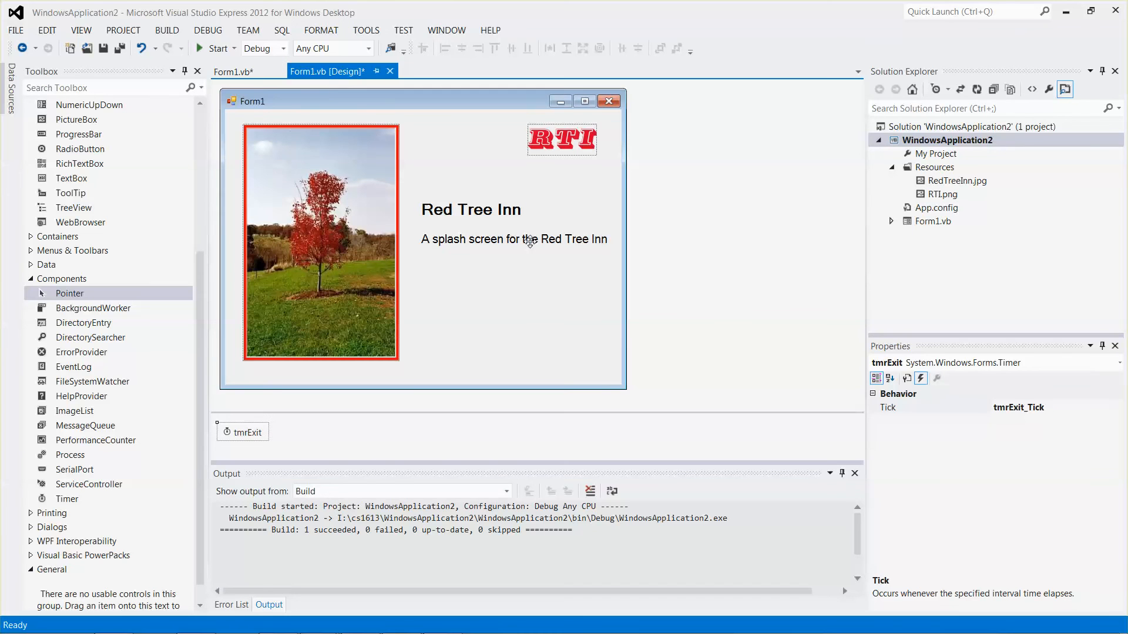
{"action": "left_click", "coordinate": [208, 30]}
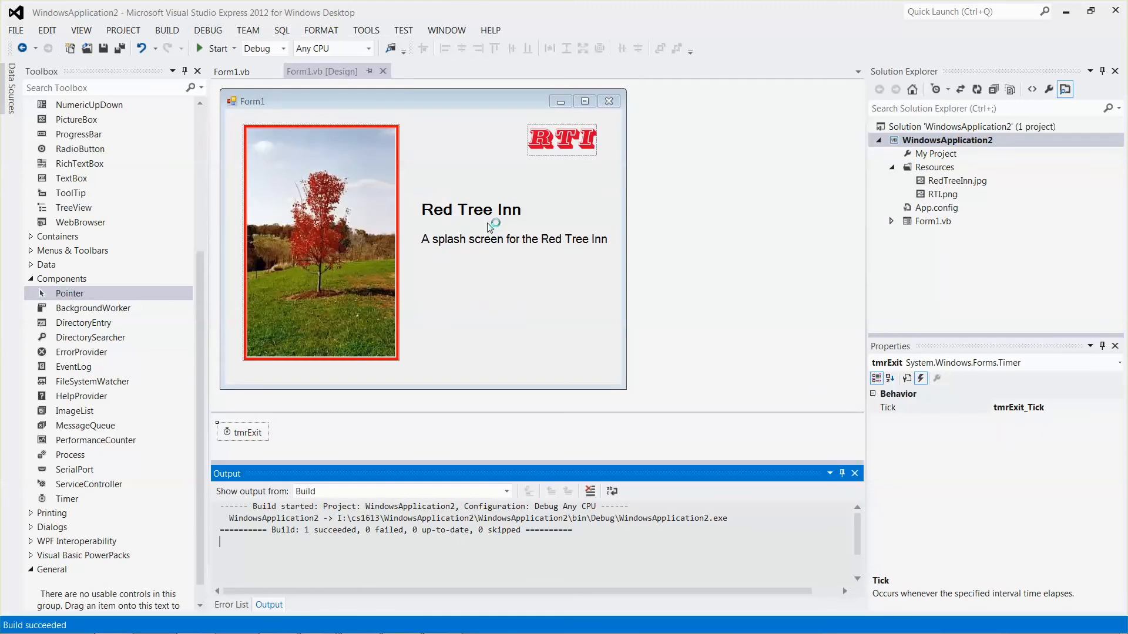
{"action": "left_click", "coordinate": [215, 48]}
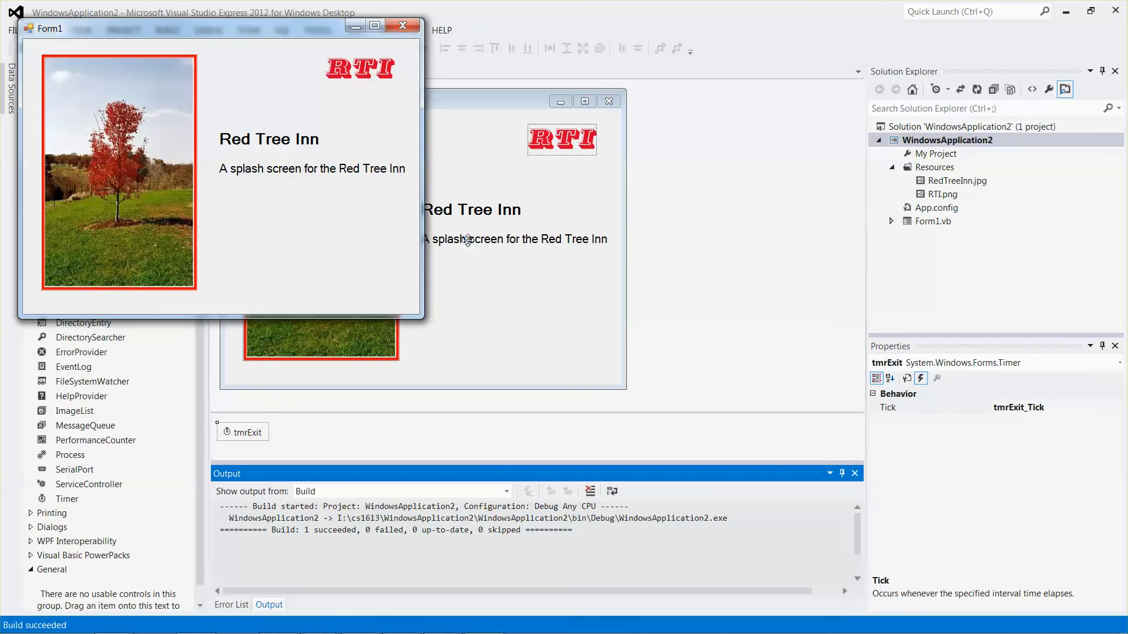